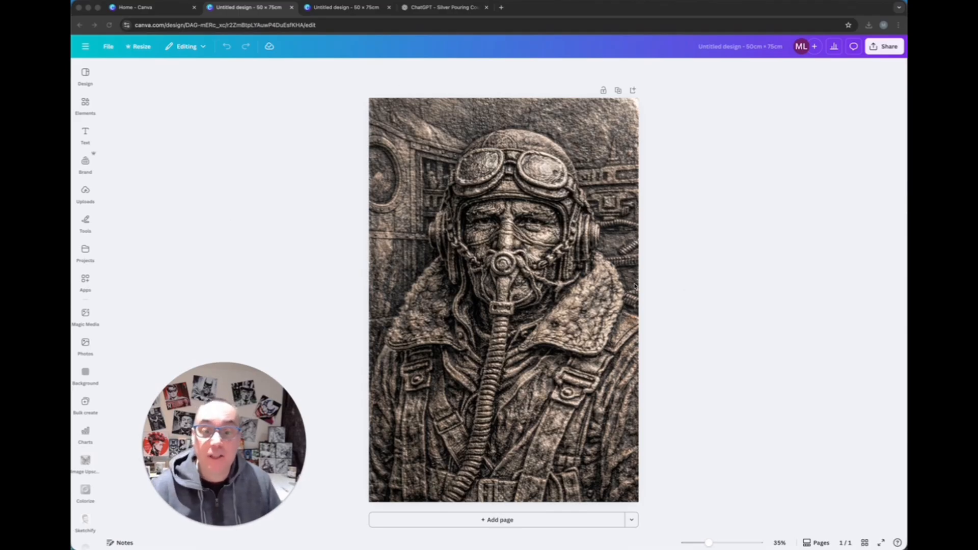
pyautogui.moveTo(749, 285)
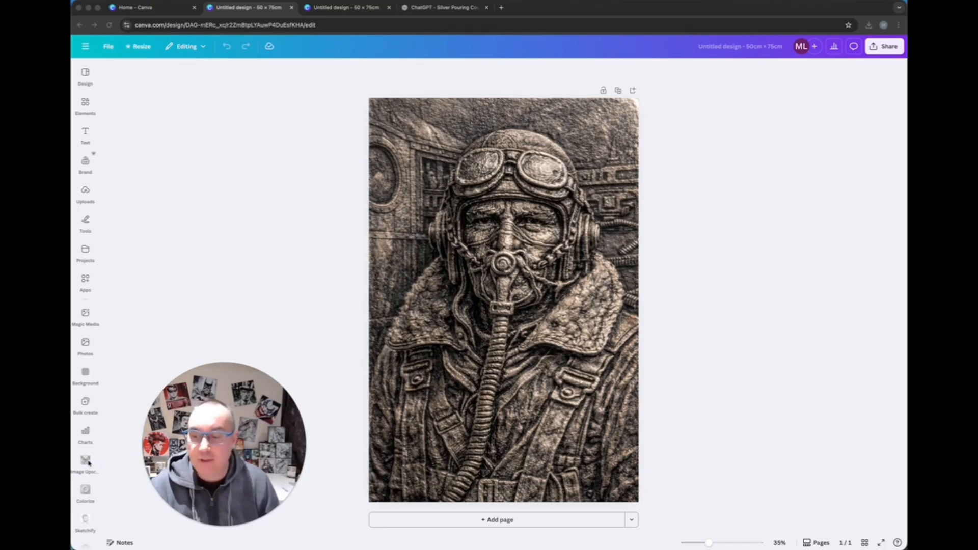
# Open Canva's Image Upscaler and choose an upscale resolution for the pilot relief image
pyautogui.click(86, 464)
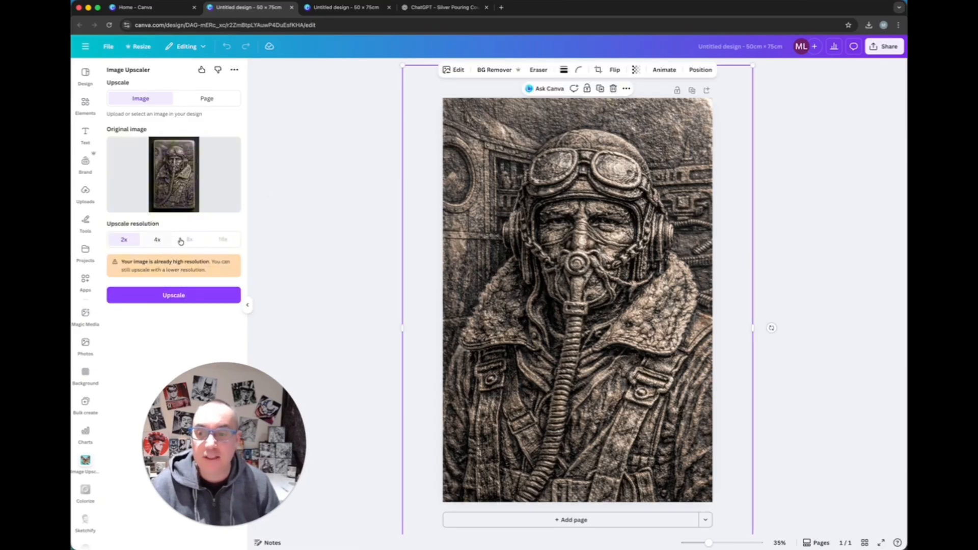
pyautogui.click(336, 239)
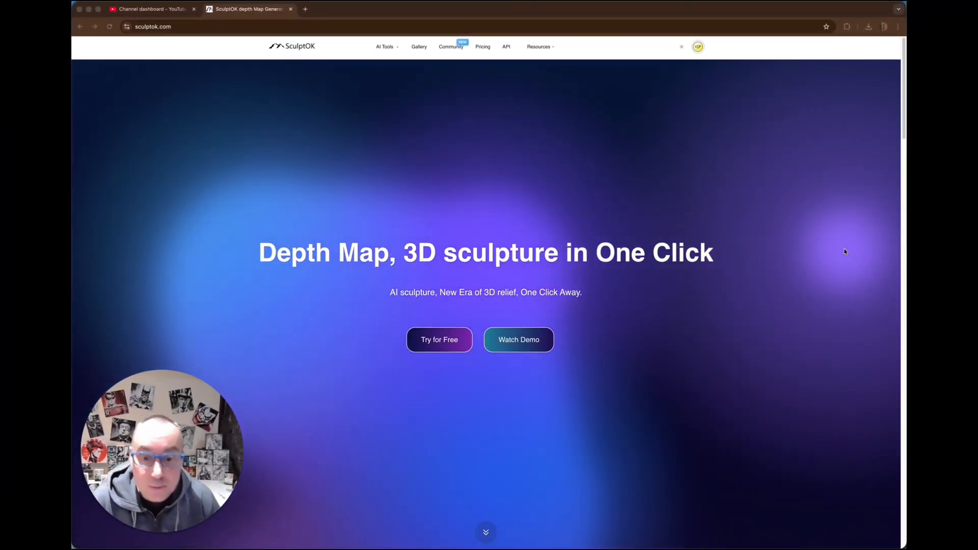
pyautogui.moveTo(325, 158)
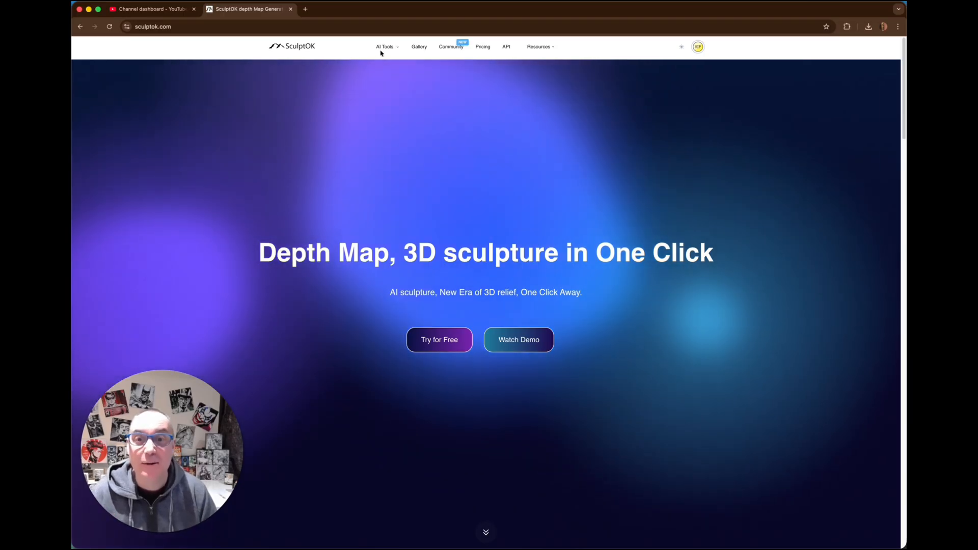
# Go to SculptOK's AI Depth-Map generator from the AI Tools menu
pyautogui.click(386, 46)
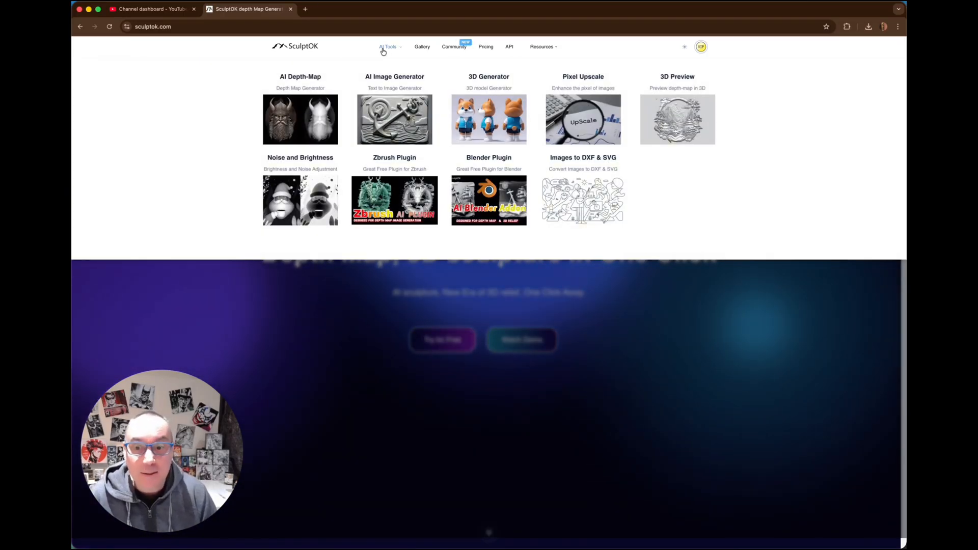
pyautogui.moveTo(316, 120)
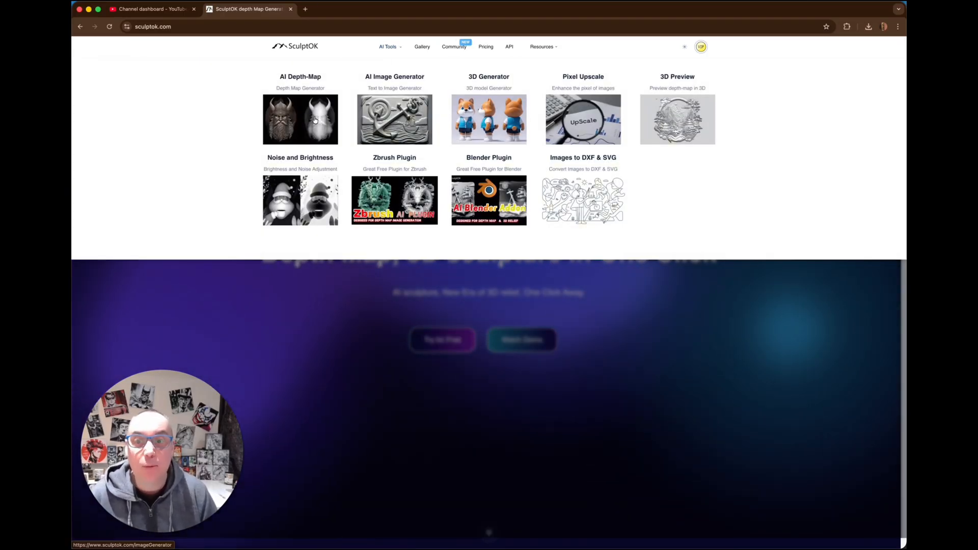
pyautogui.click(299, 120)
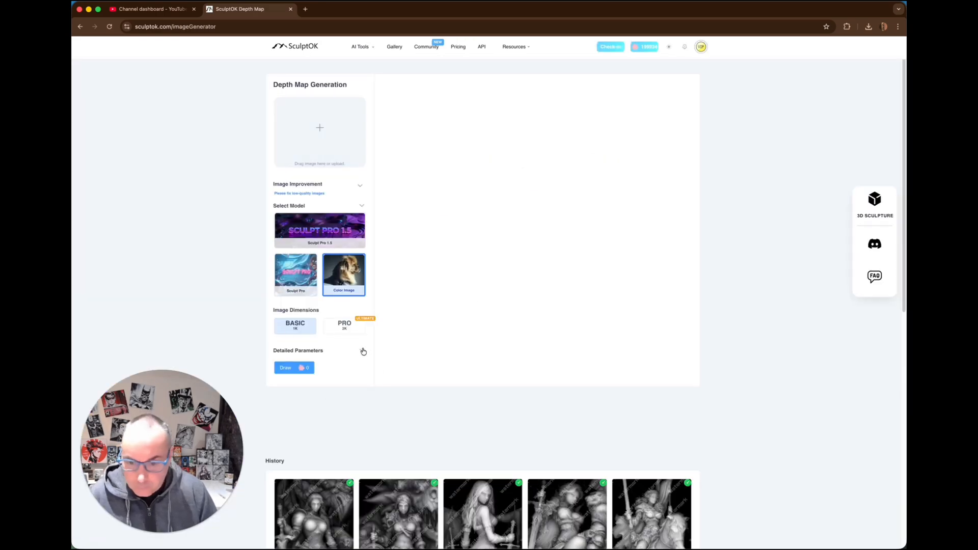
# Expand Detailed Parameters and choose PRO 2K image dimensions with 16-bit depth
pyautogui.click(362, 350)
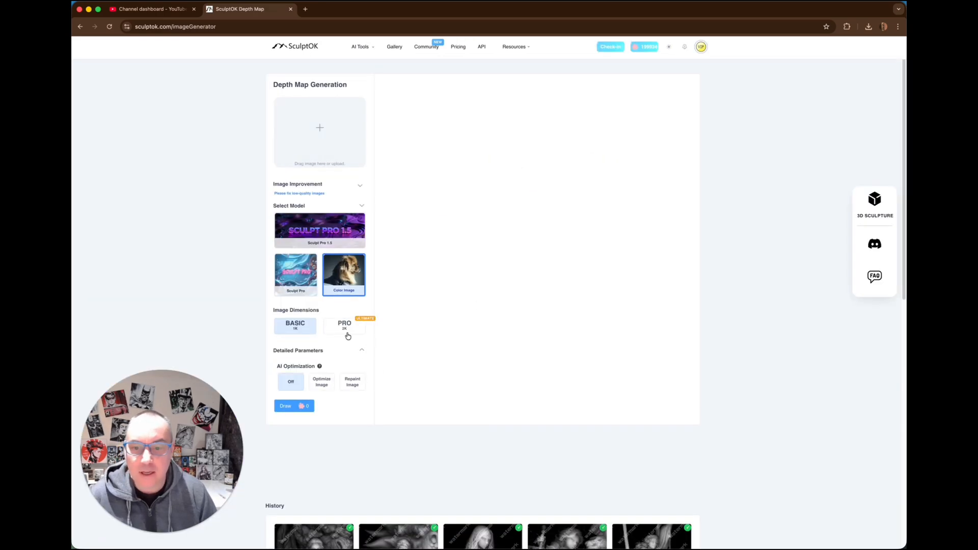
pyautogui.click(344, 325)
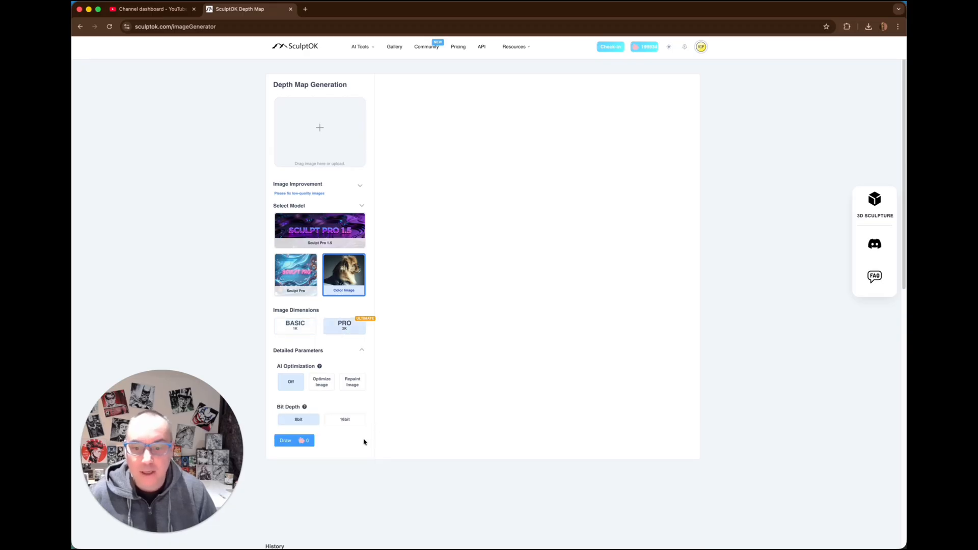
pyautogui.click(344, 419)
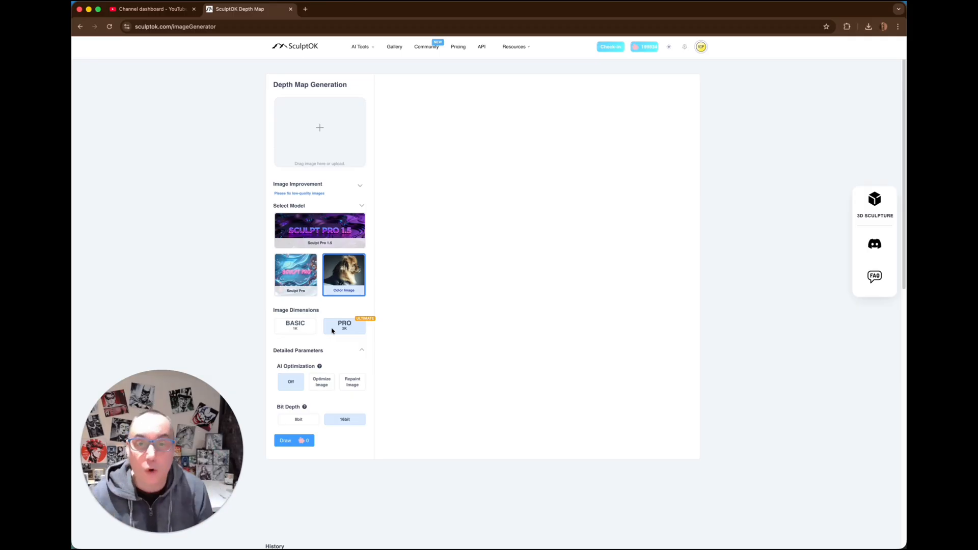
pyautogui.moveTo(570, 277)
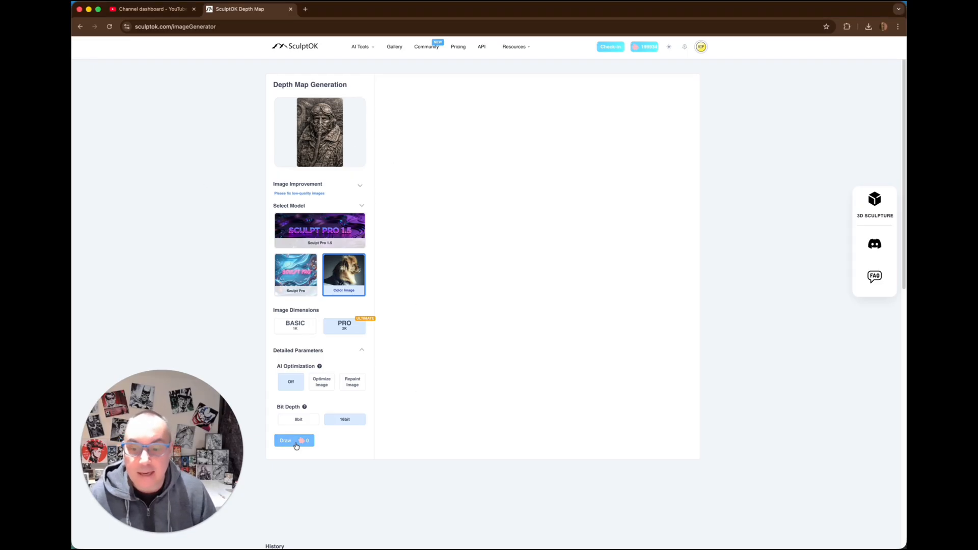
# Generate the grayscale depth map from the uploaded pilot image with Draw
pyautogui.click(293, 440)
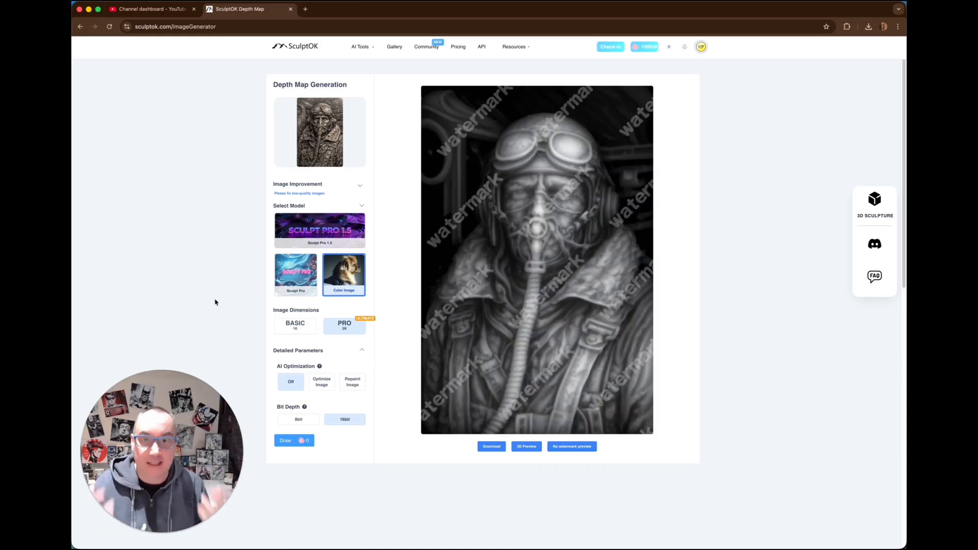
pyautogui.moveTo(628, 356)
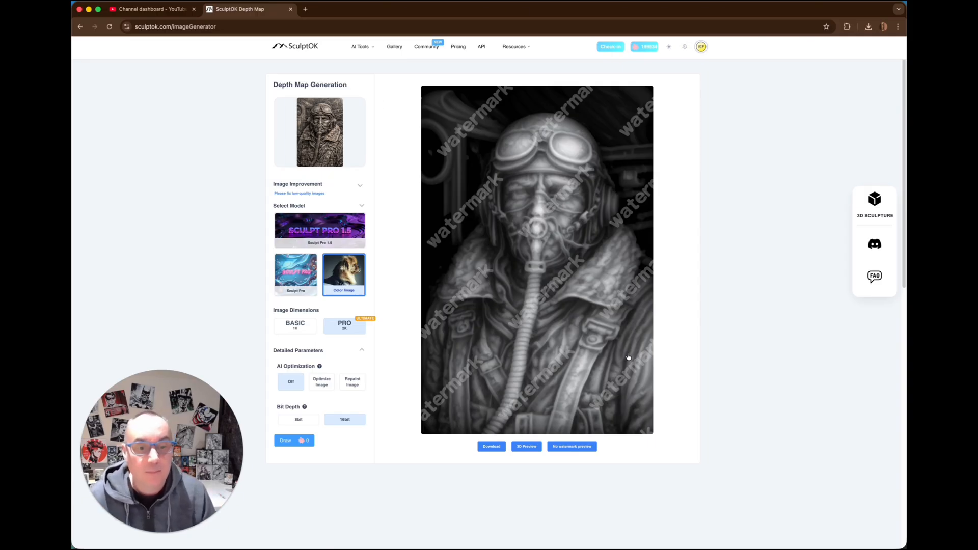
pyautogui.moveTo(547, 214)
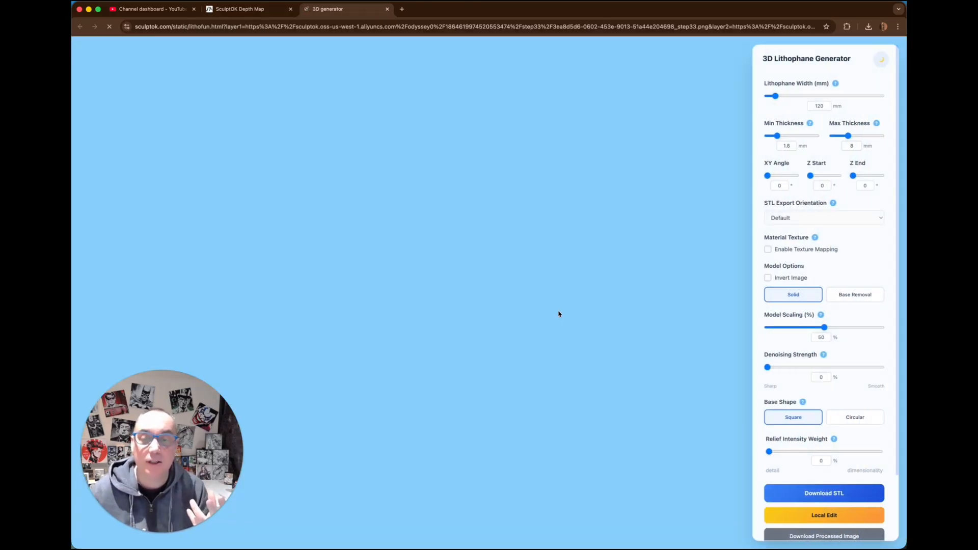
# Launch the depth map's 3D Preview in the 3D Lithophane Generator
pyautogui.click(767, 249)
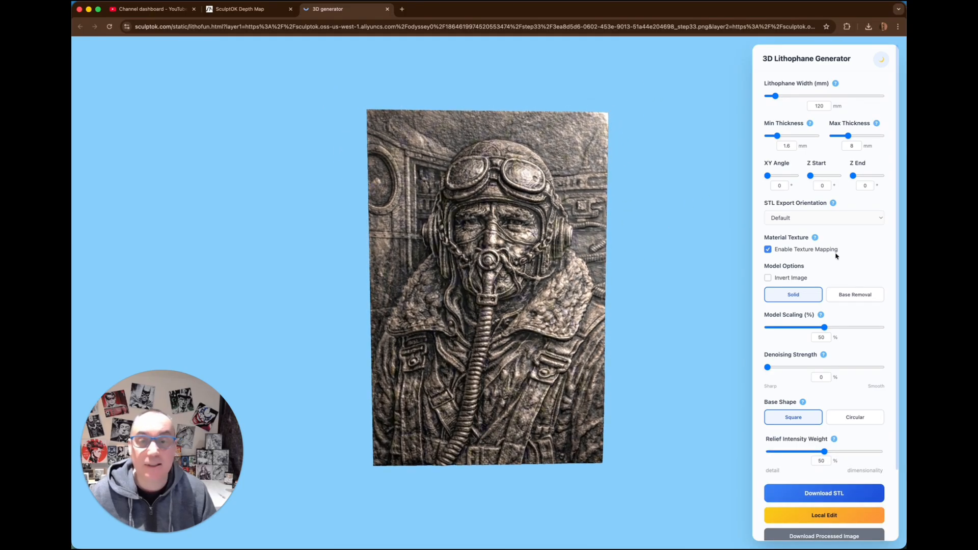
# Turn off texture mapping to view the pilot lithophane as a plain relief
pyautogui.click(768, 249)
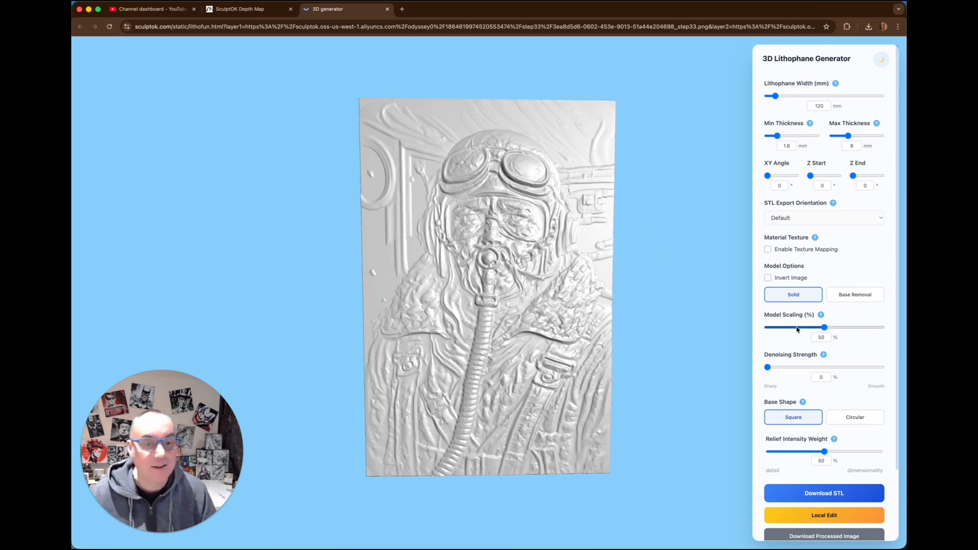
pyautogui.moveTo(746, 211)
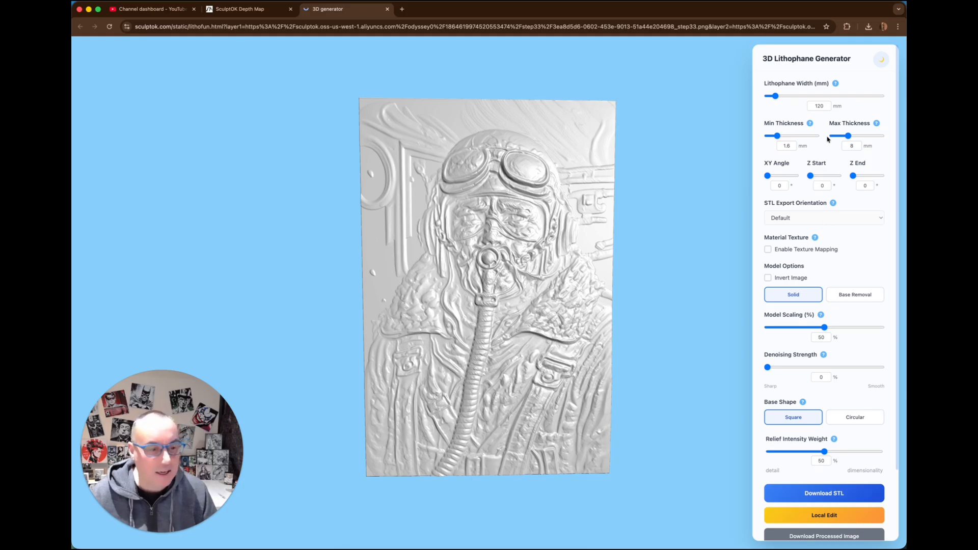
pyautogui.moveTo(822, 261)
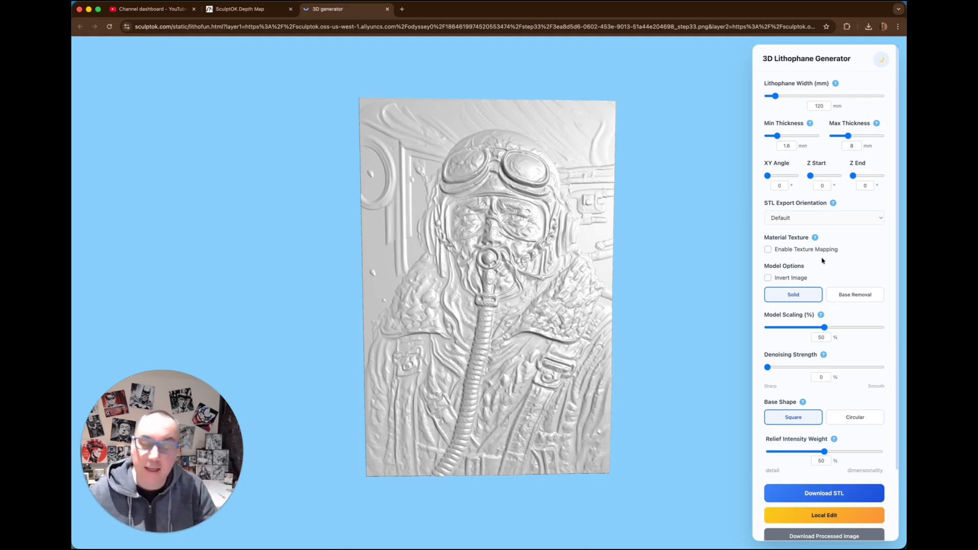
pyautogui.moveTo(841, 201)
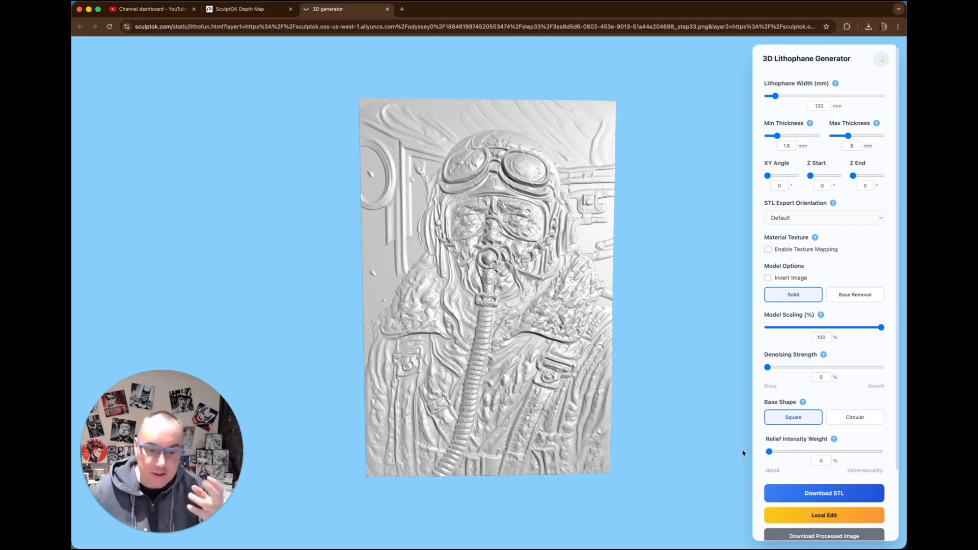
pyautogui.moveTo(864, 360)
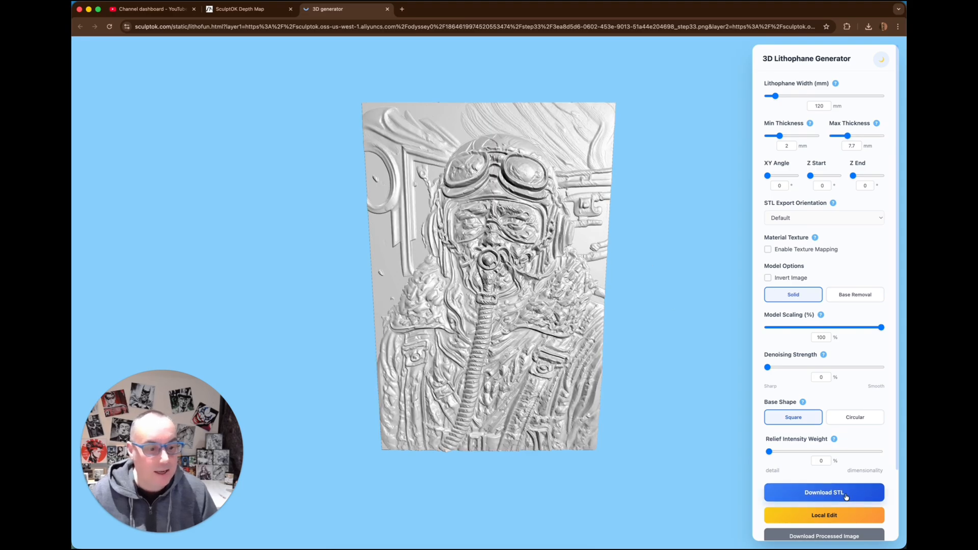
# Download the lithophane as Lithophane_Blended_Layers.stl
pyautogui.click(823, 492)
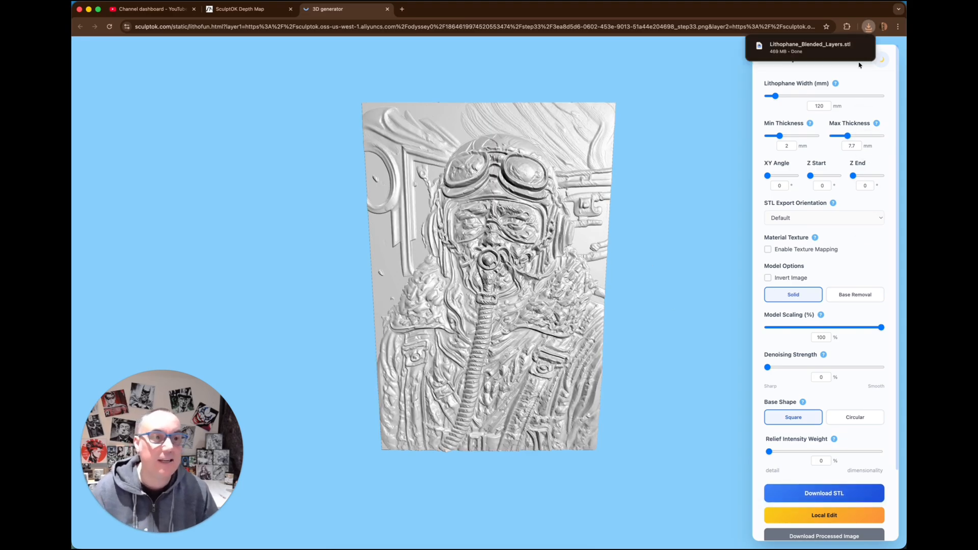
pyautogui.moveTo(672, 181)
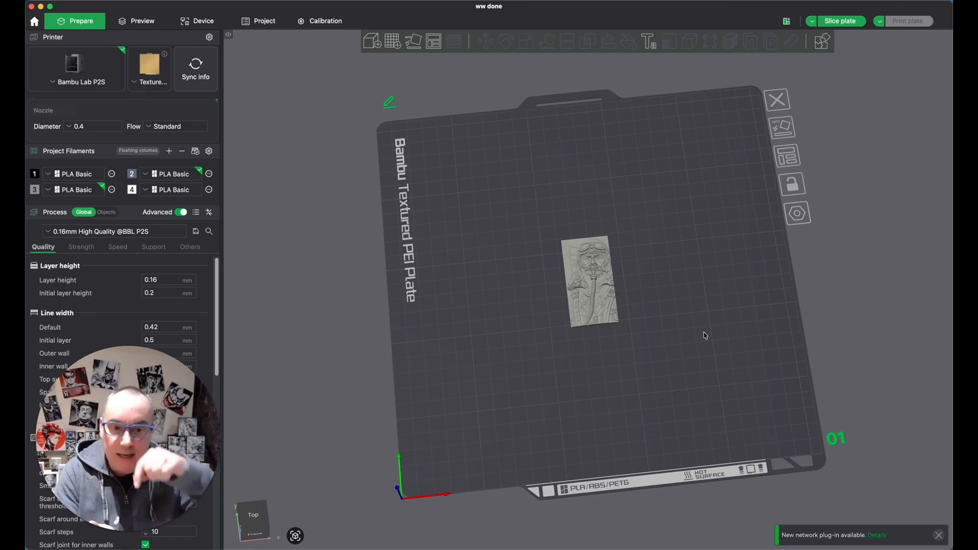
pyautogui.moveTo(717, 321)
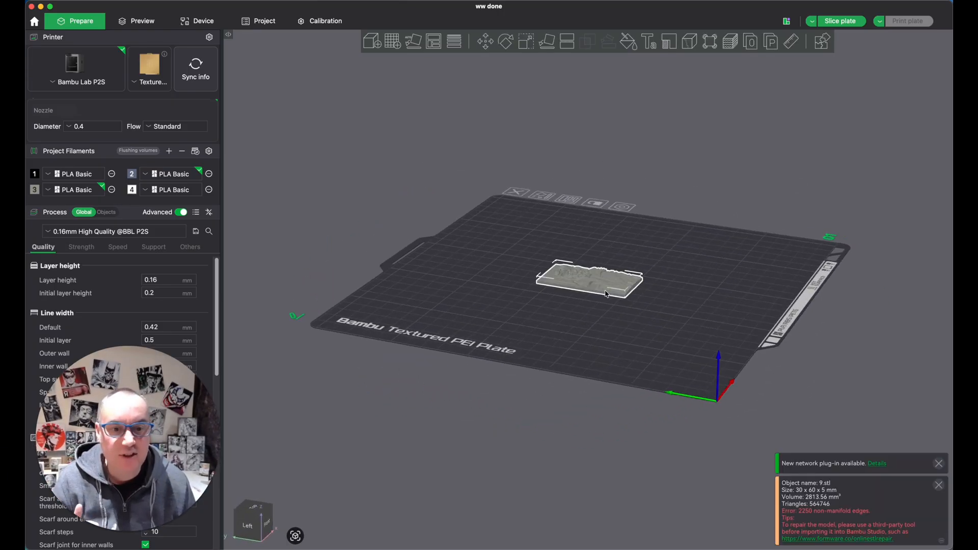
# Stand the lithophane upright on the plate and start slicing plate 1
pyautogui.click(505, 41)
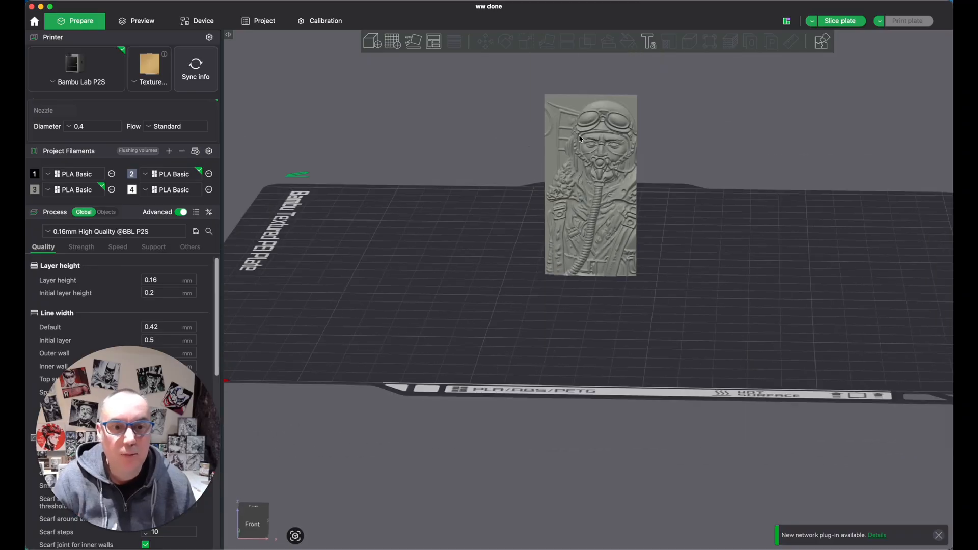
pyautogui.click(839, 21)
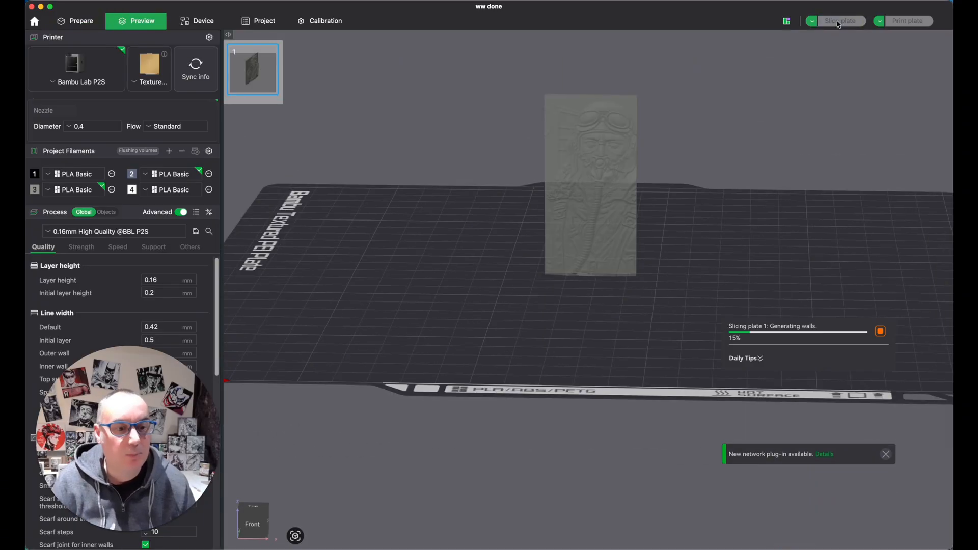